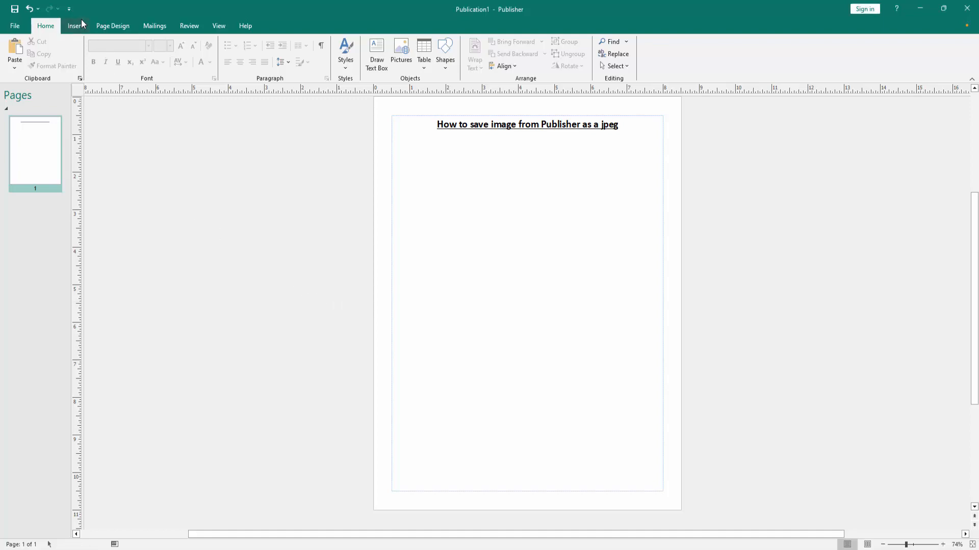
# Insert the timothy-dykes-yd4ubMUNTG0-unsplash photo of the shouting man below the page title.
pyautogui.click(401, 51)
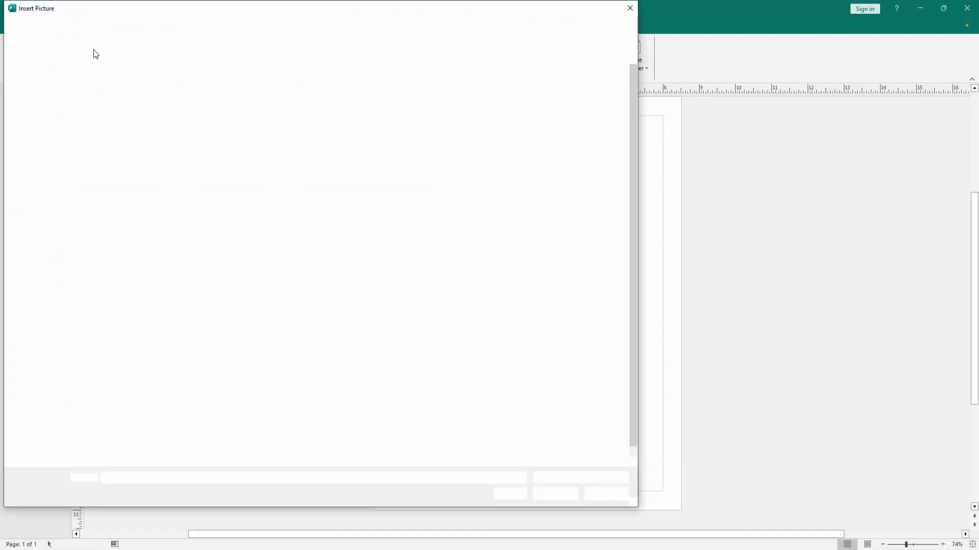
pyautogui.click(415, 424)
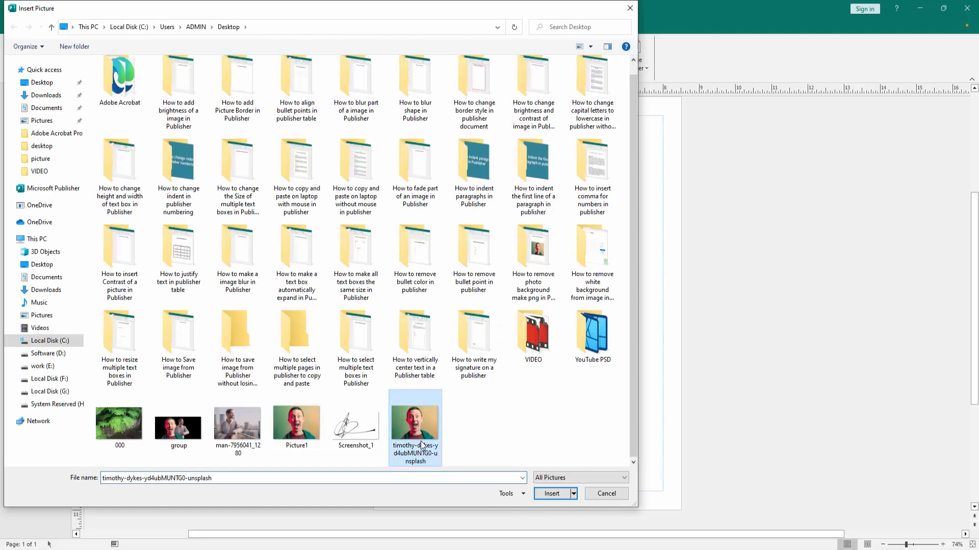
pyautogui.click(551, 493)
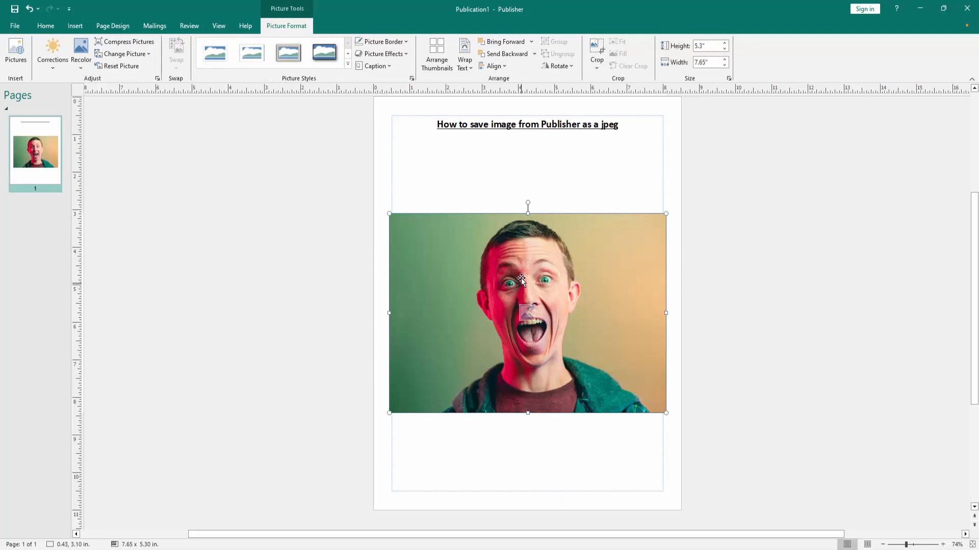
# Choose Save as Picture for the inserted photo from its context menu.
pyautogui.rightClick(521, 282)
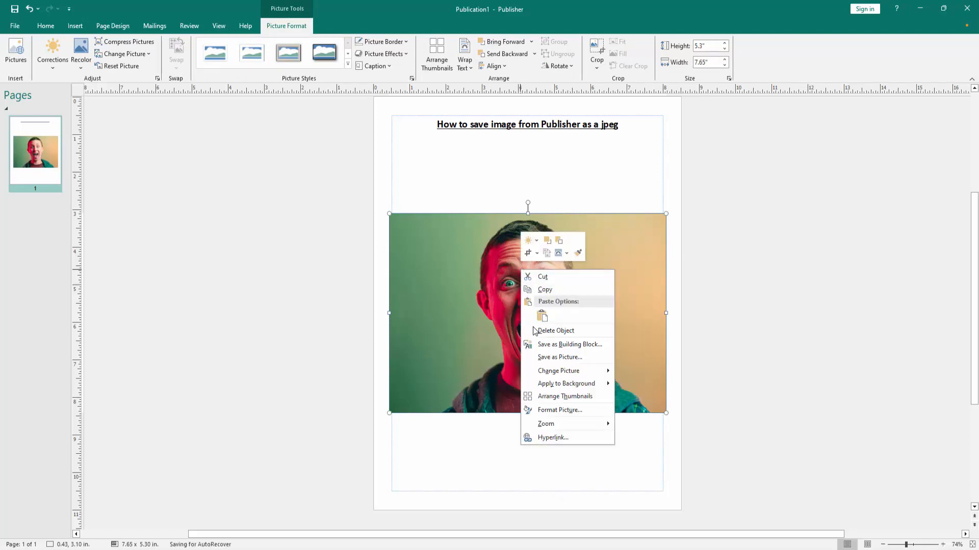
pyautogui.click(560, 356)
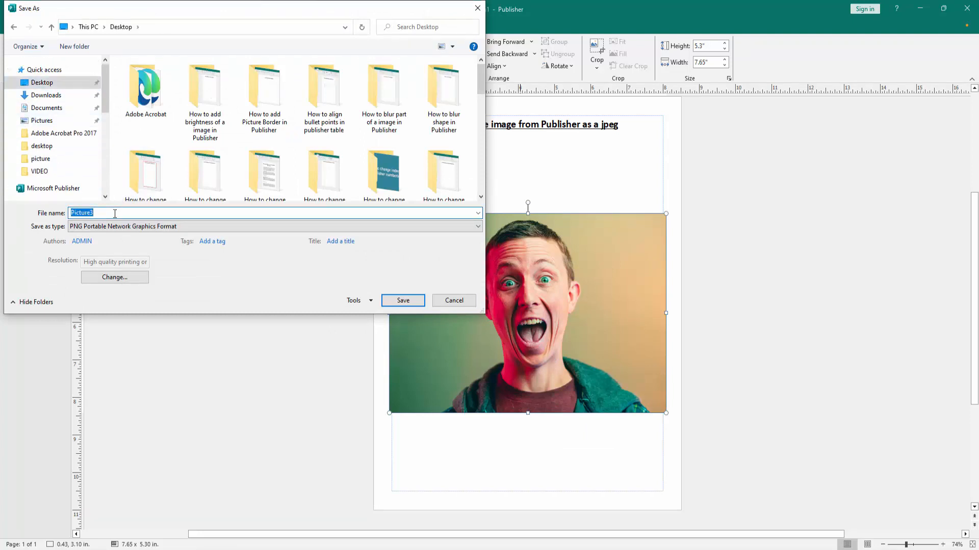
# Save the photo to the Desktop under the file name JPEG and deselect it on the page.
pyautogui.write('JPEG')
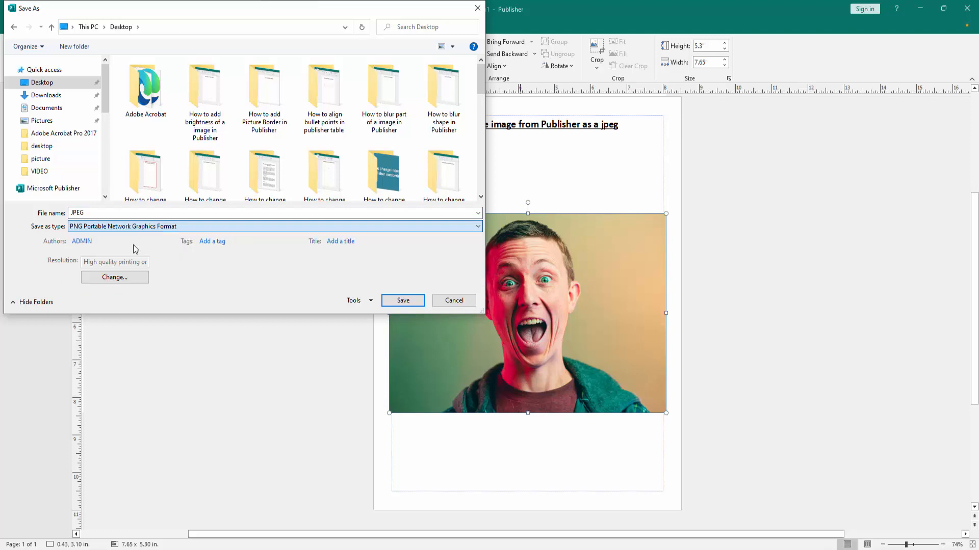
pyautogui.click(454, 300)
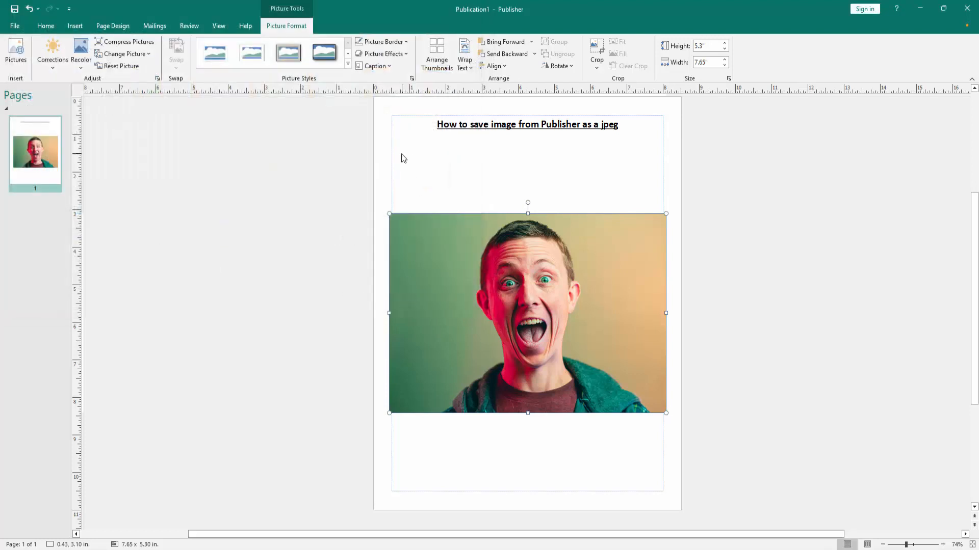
pyautogui.click(401, 158)
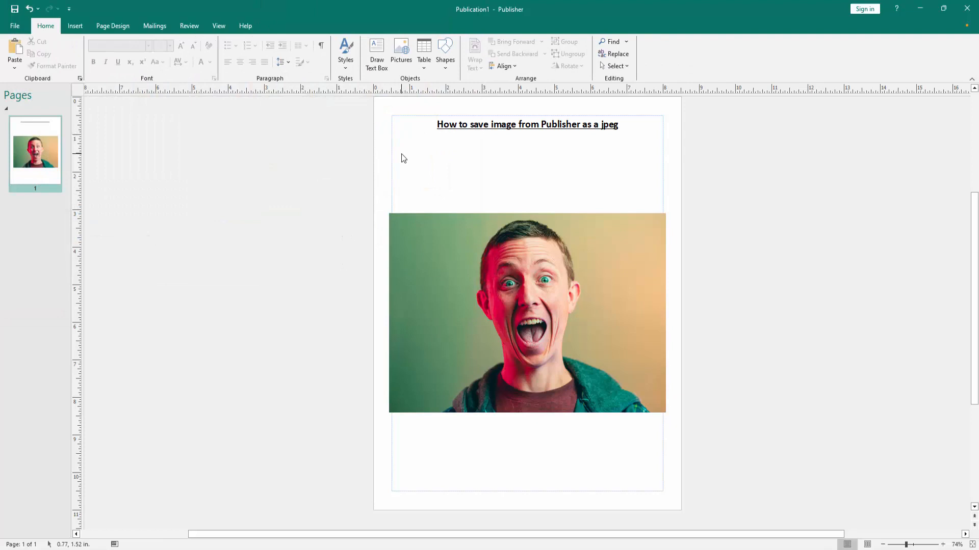